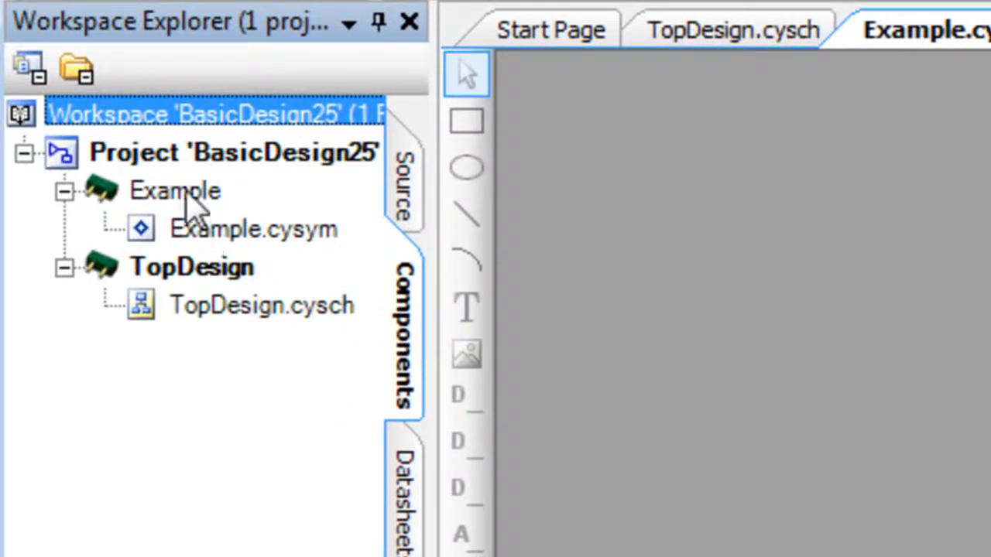
# - Bring up the Add Component Item dialog for the Example component from Workspace Explorer
pyautogui.rightClick(173, 191)
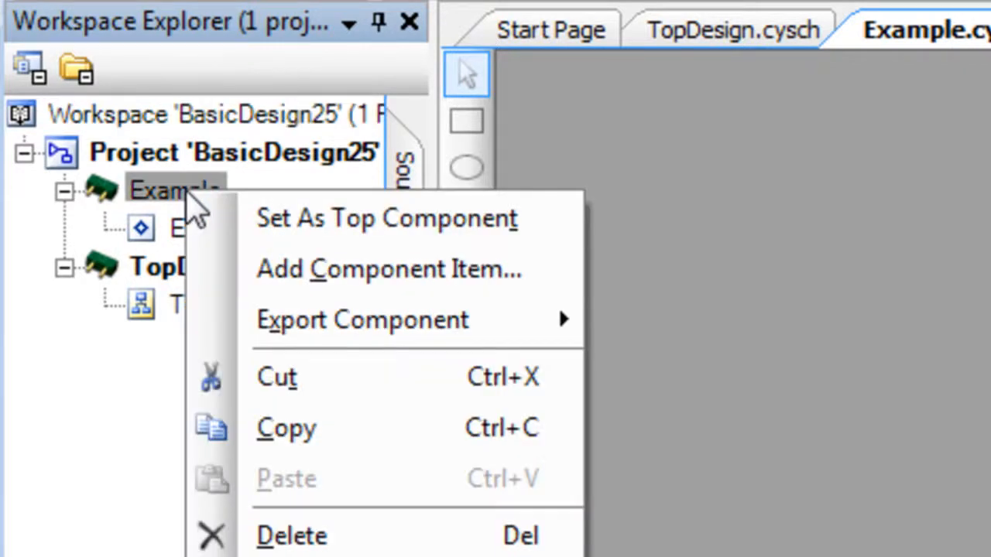
pyautogui.moveTo(310, 269)
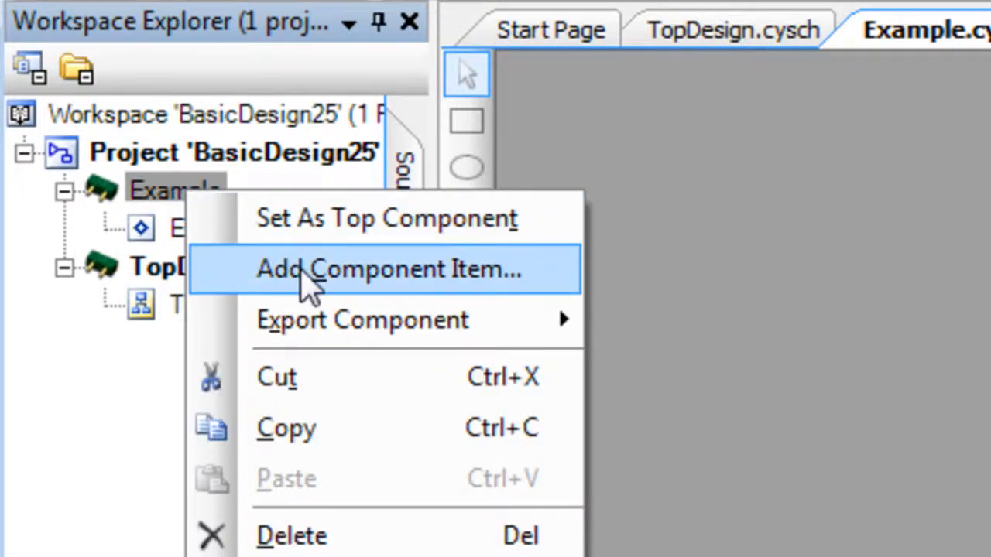
pyautogui.click(387, 269)
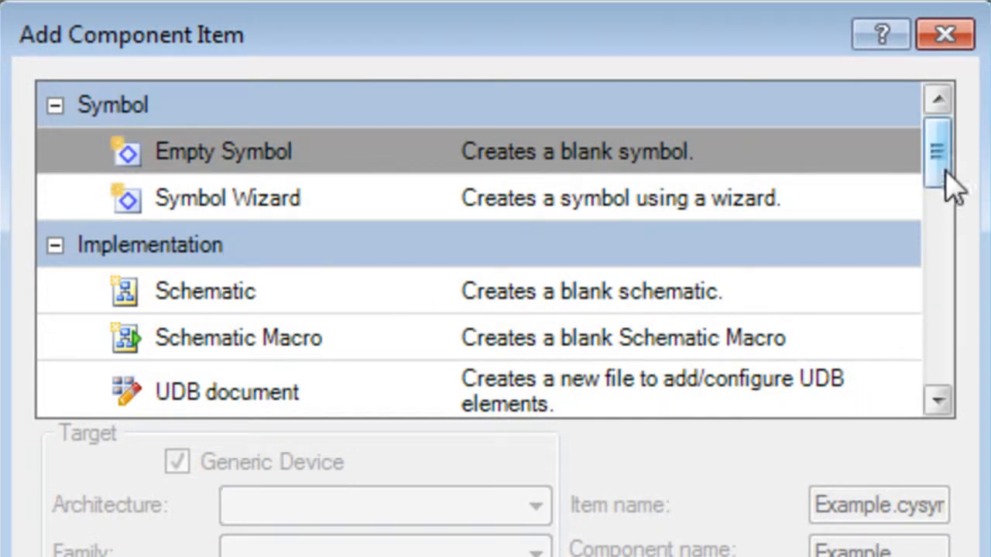
# - Choose a Schematic implementation item for Example, keep Generic Device as target, and create it new
pyautogui.scroll(-3)
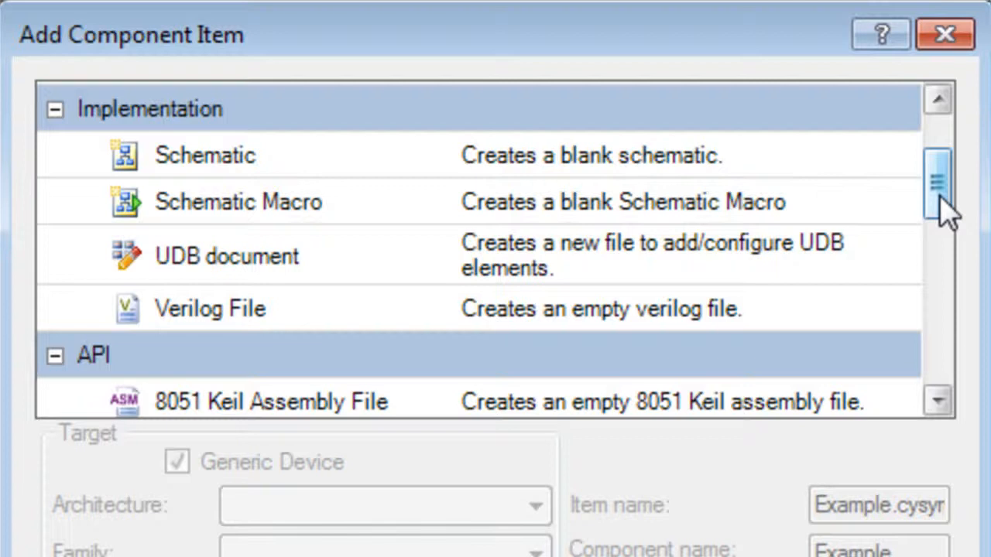
pyautogui.moveTo(530, 202)
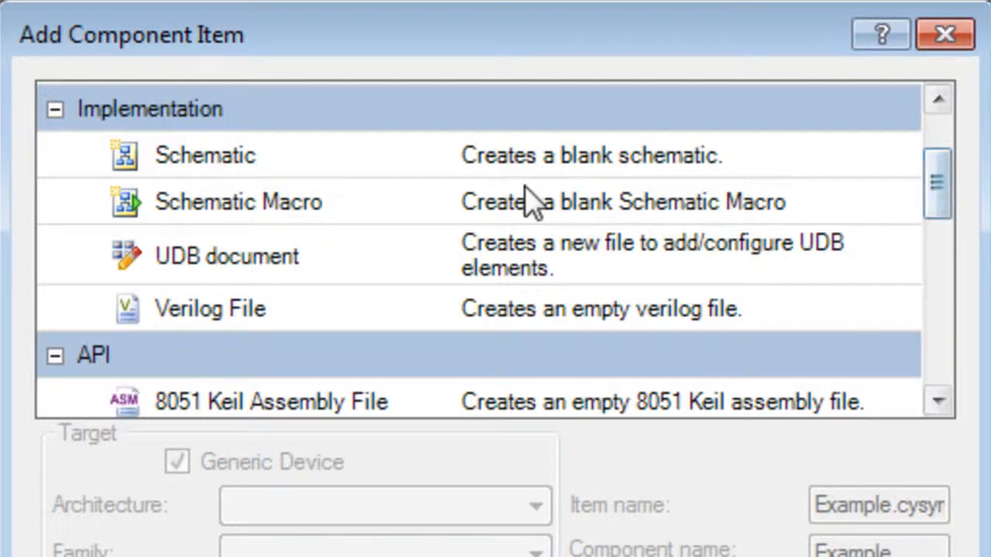
pyautogui.click(205, 155)
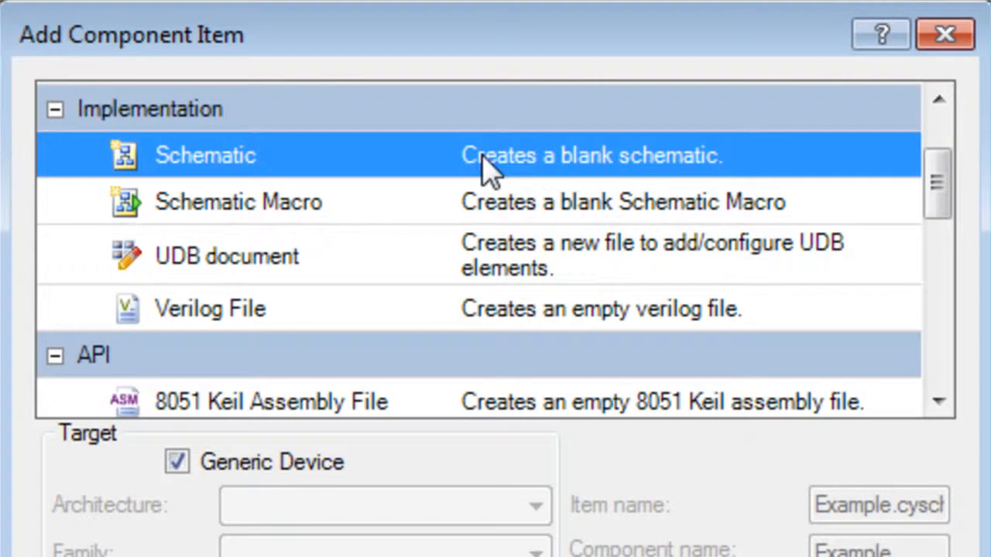
pyautogui.scroll(-3)
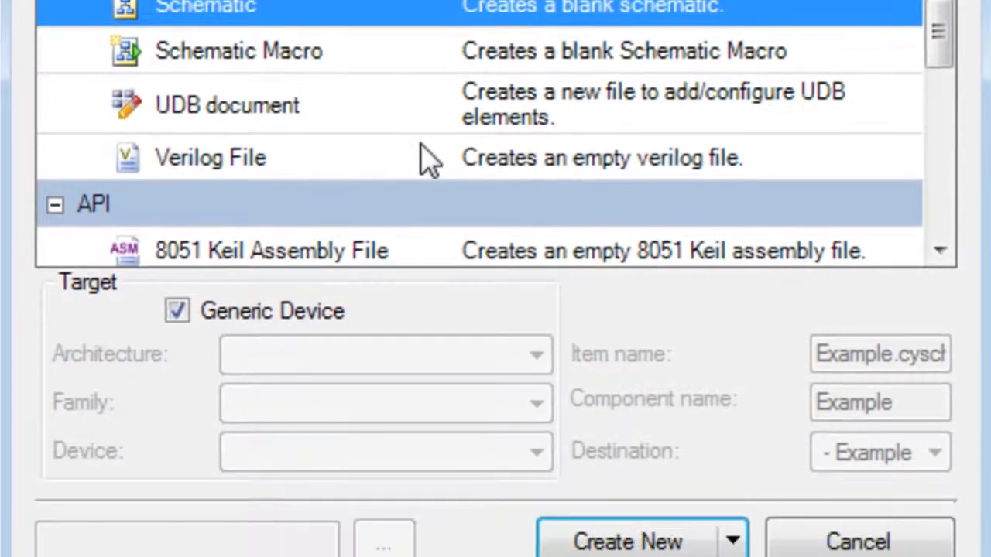
pyautogui.click(176, 309)
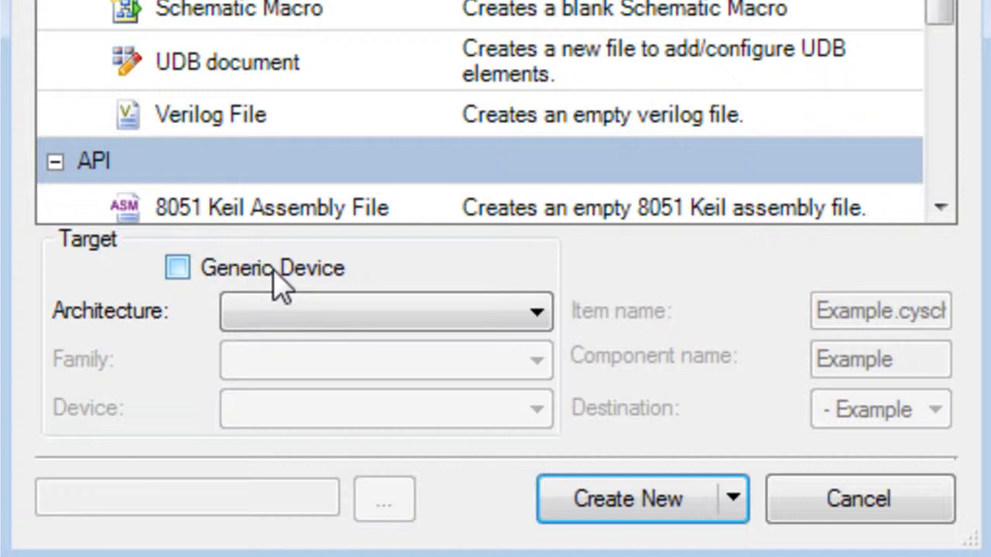
pyautogui.click(177, 268)
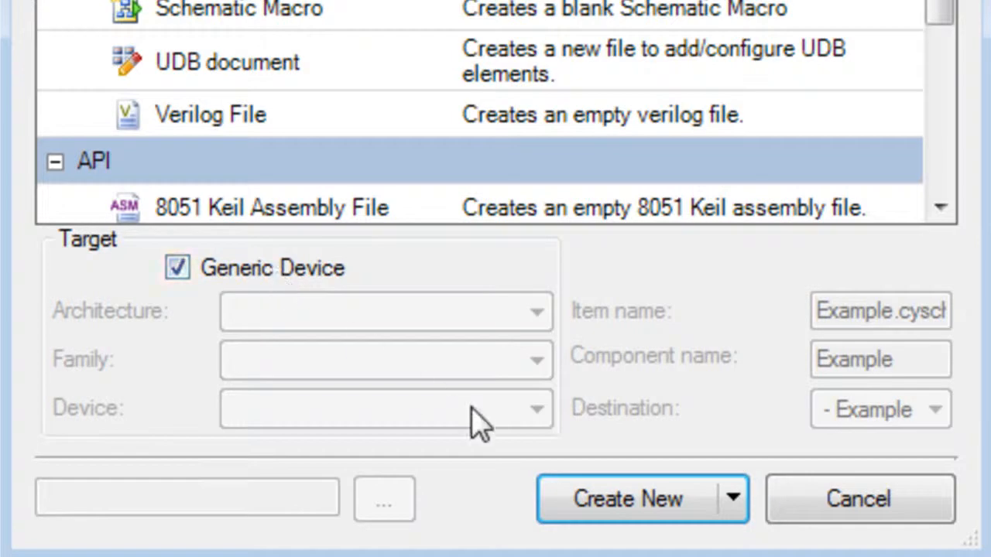
pyautogui.click(627, 498)
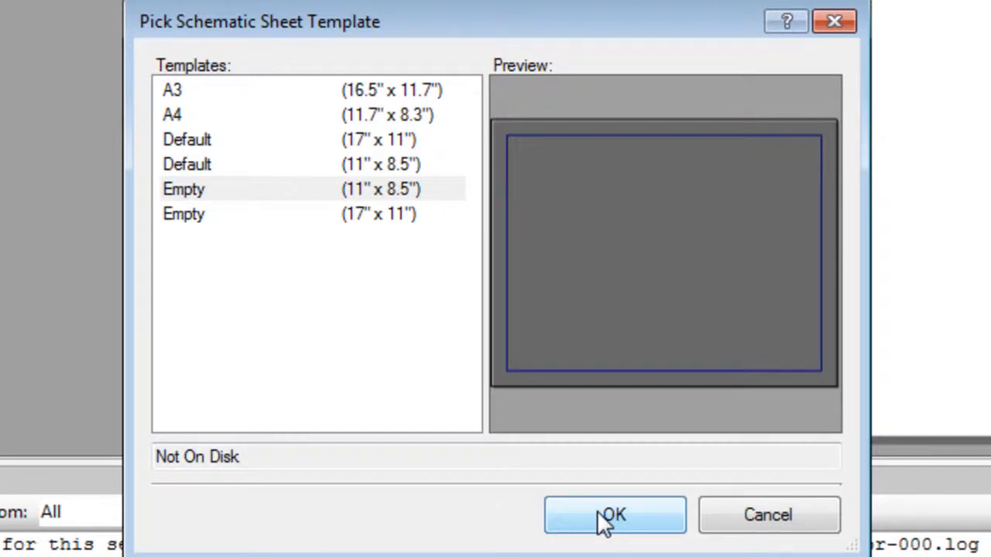
pyautogui.moveTo(247, 163)
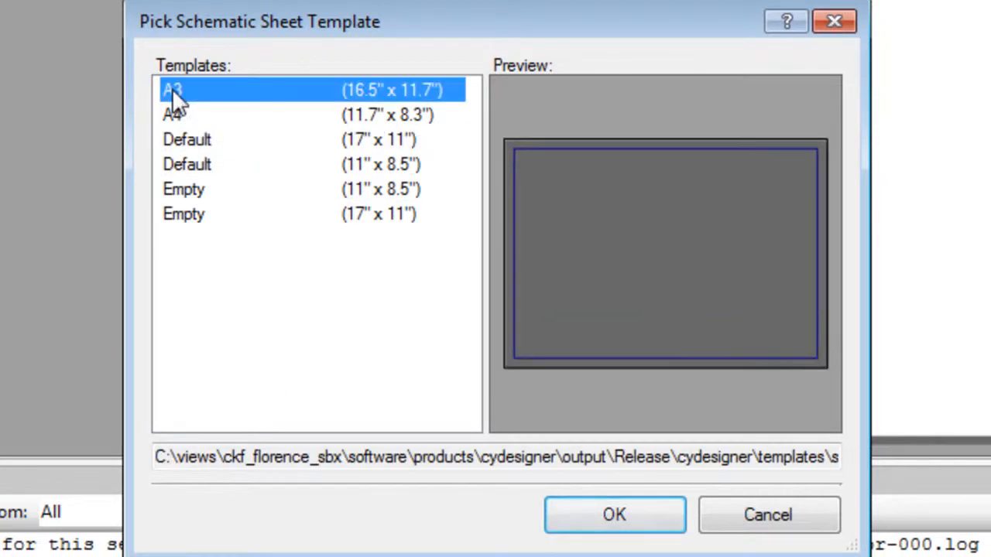
# - Create Example.cysch on the Empty 11" x 8.5" sheet template
pyautogui.click(183, 189)
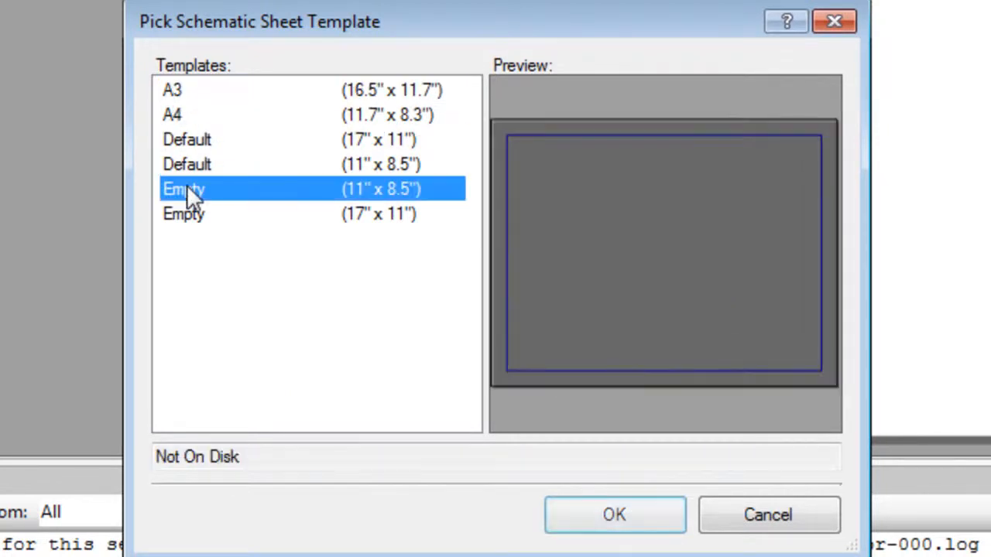
pyautogui.click(613, 515)
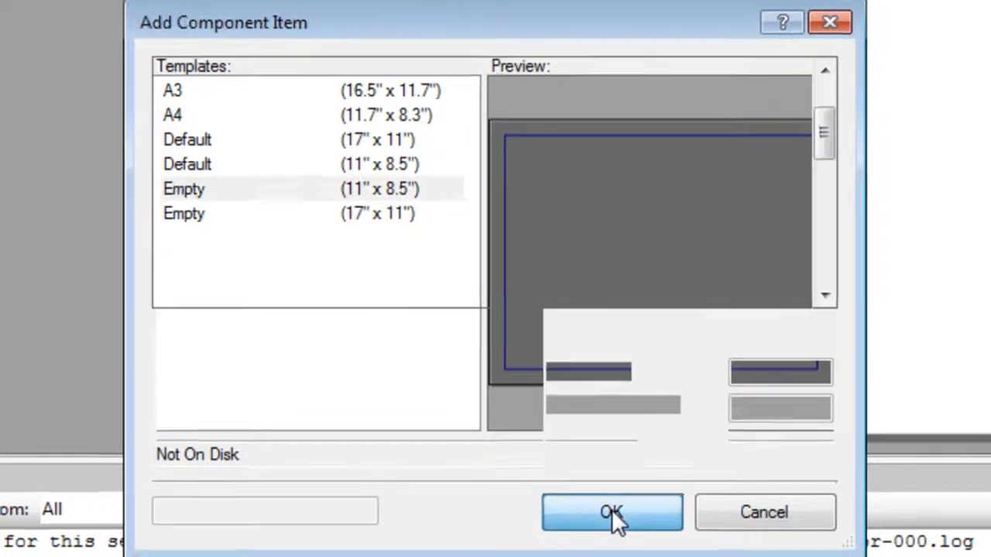
pyautogui.click(611, 513)
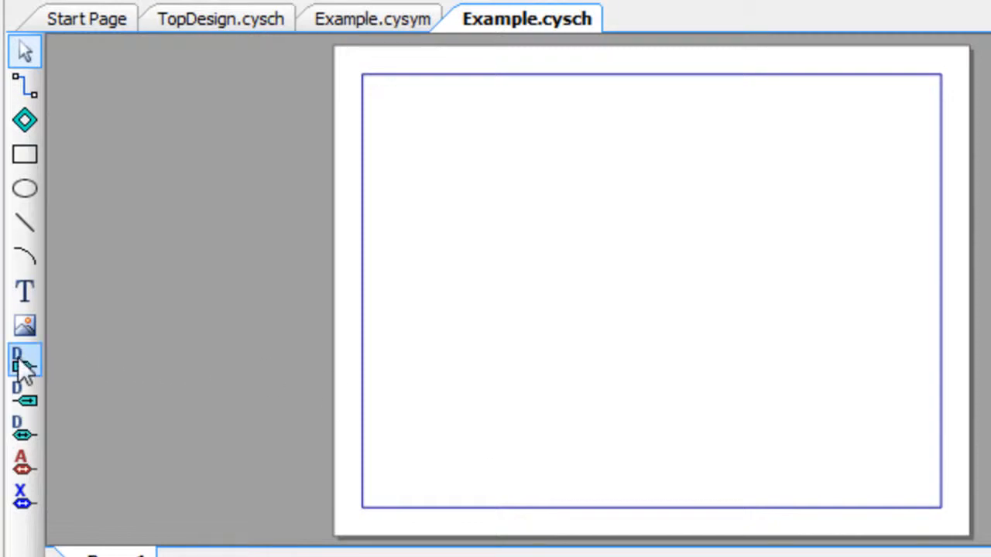
# - Place digital input and output terminals named A, B, C and D on the Example sheet
pyautogui.click(23, 359)
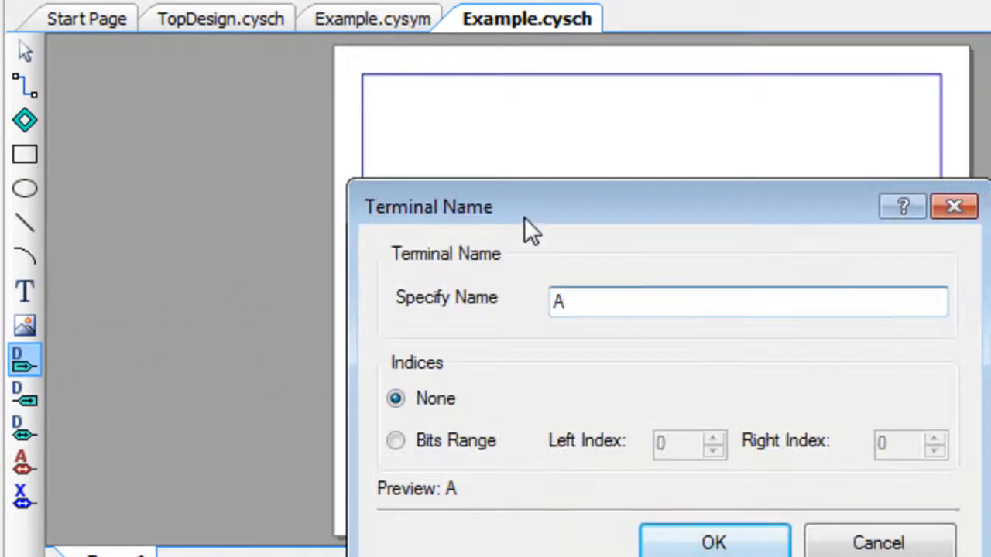
pyautogui.click(712, 542)
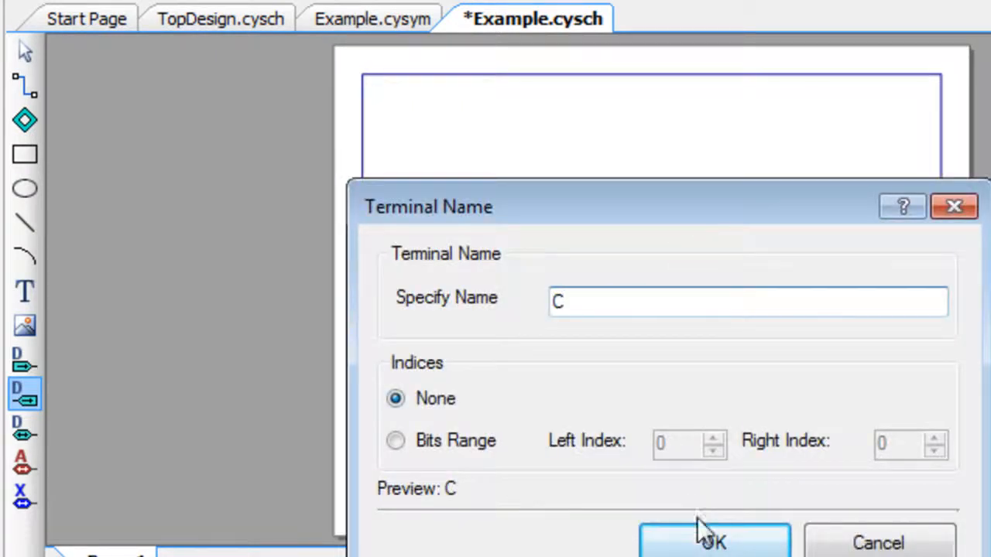
pyautogui.click(713, 540)
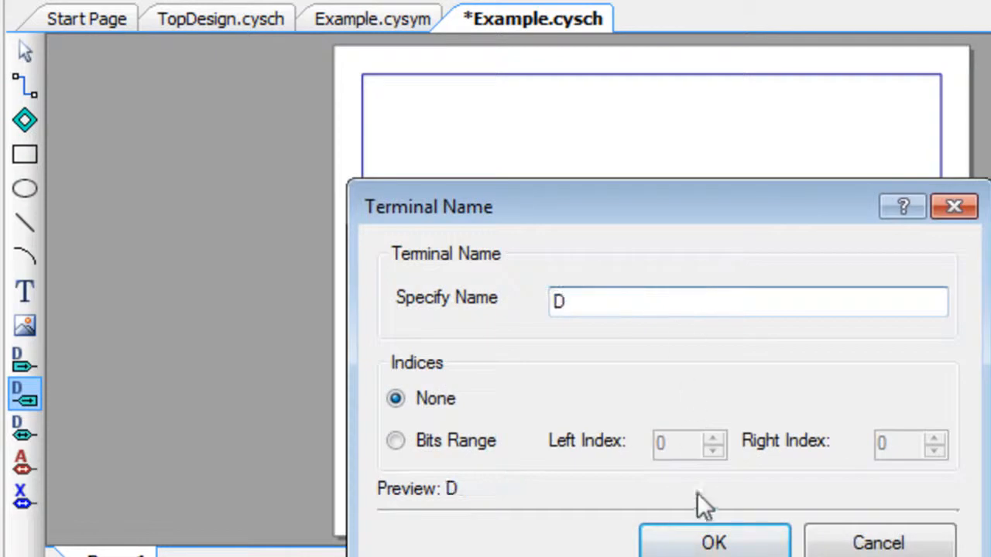
pyautogui.click(713, 542)
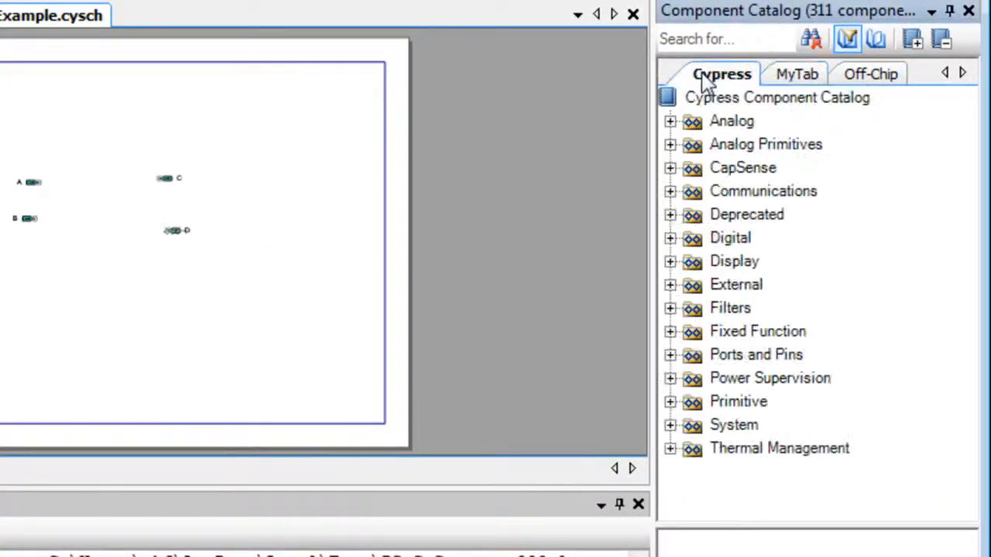
# - Drag two gates from Digital > Logic onto Example.cysch and wire them to terminals A–D
pyautogui.click(670, 238)
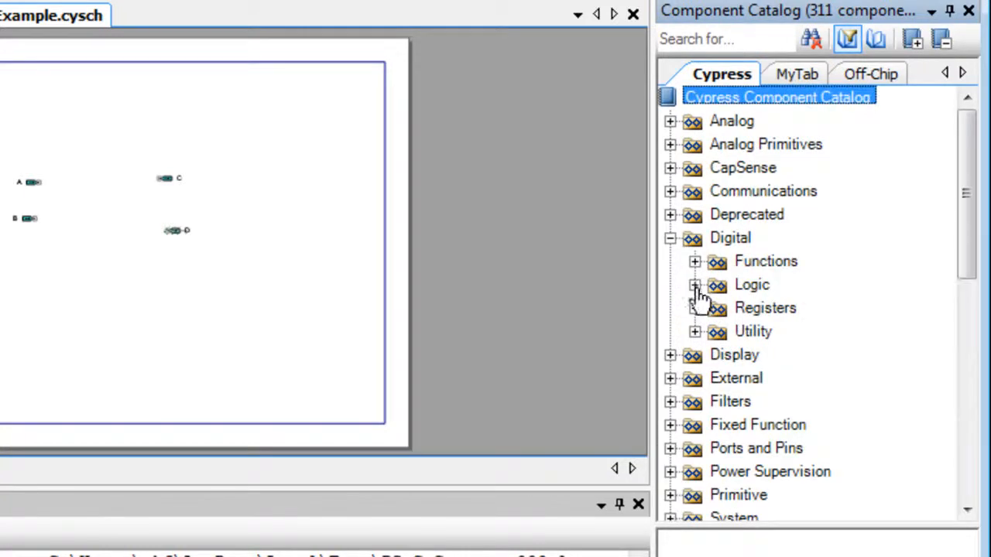
pyautogui.click(693, 285)
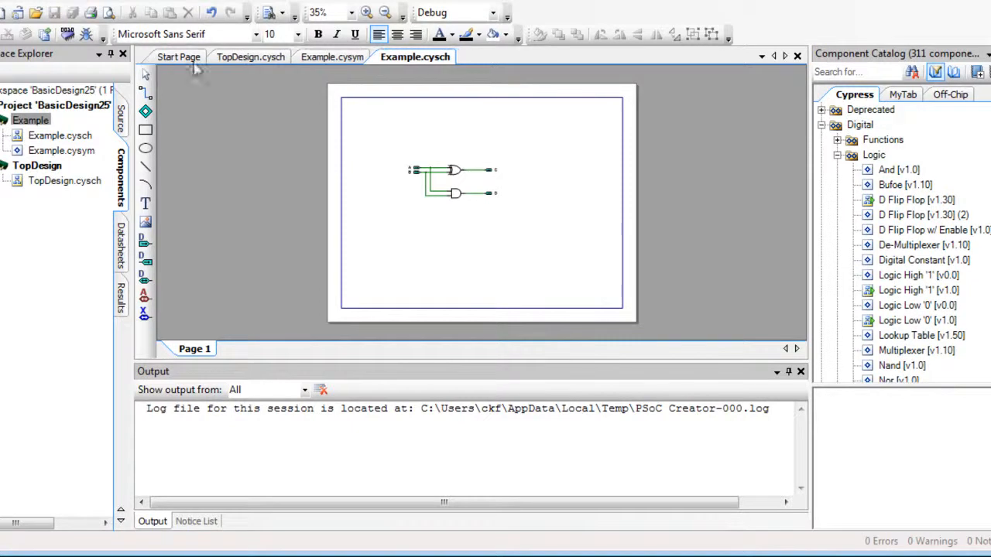
pyautogui.click(251, 56)
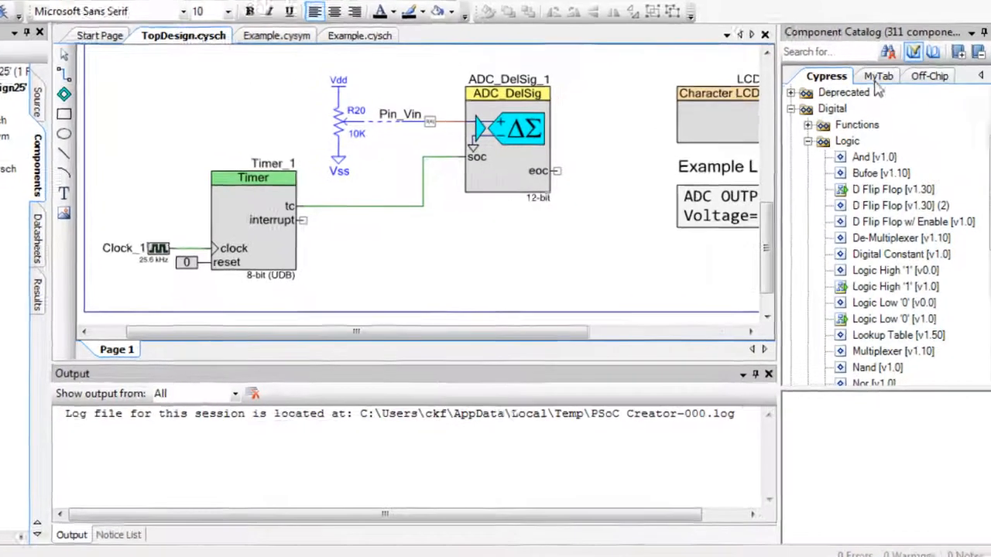
# - Place an Example instance from the MyTab catalog onto the TopDesign schematic
pyautogui.click(880, 76)
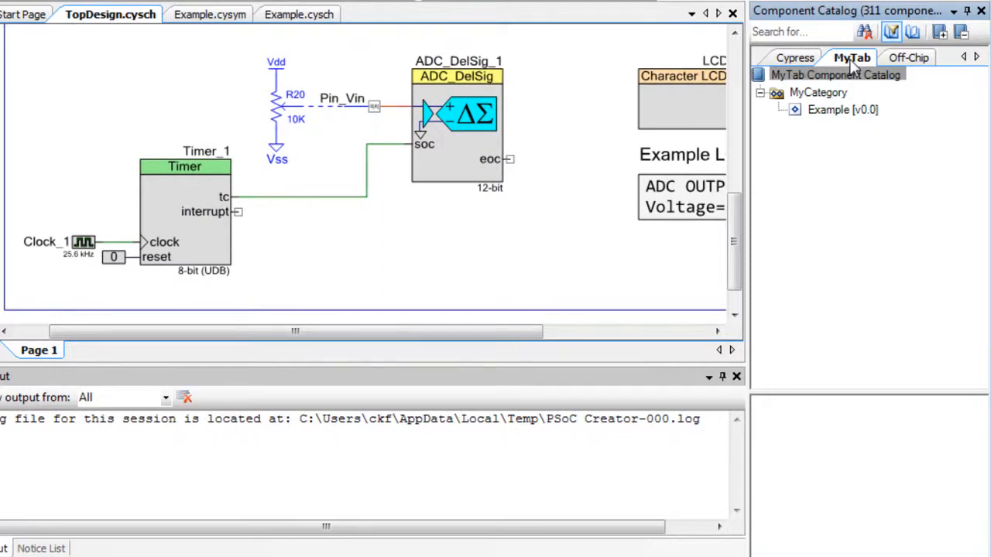
pyautogui.click(835, 74)
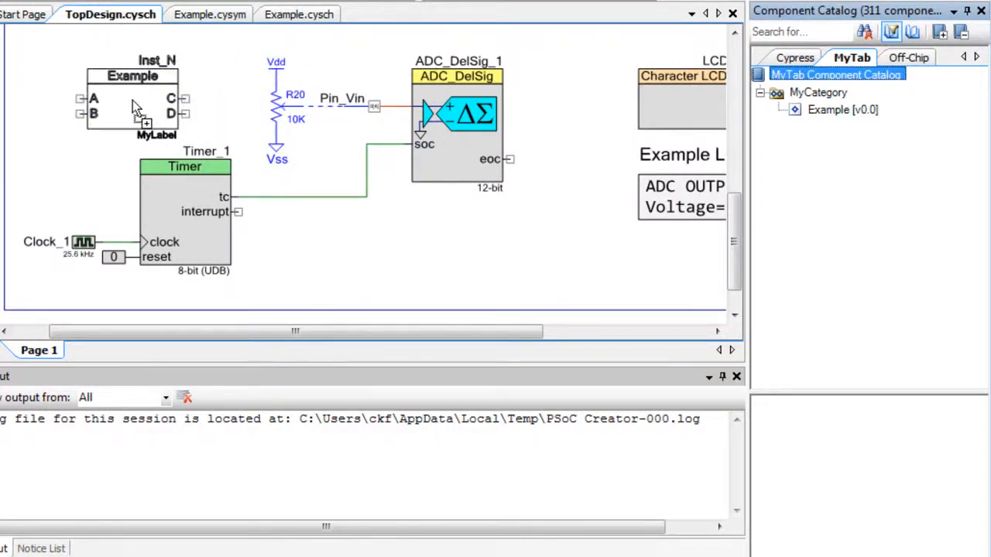
pyautogui.click(137, 106)
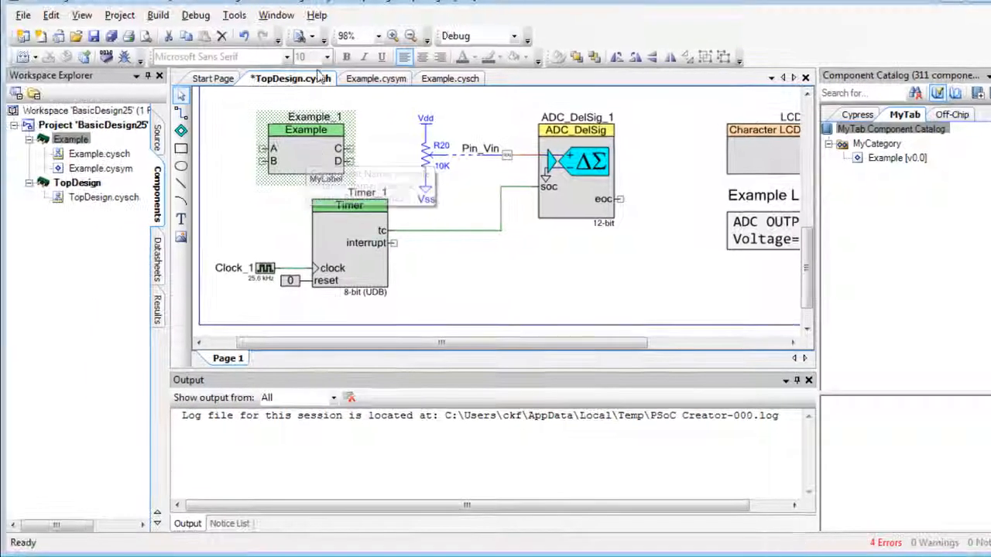
# - Bring up the Component Author Guide from Help > Documentation
pyautogui.click(316, 16)
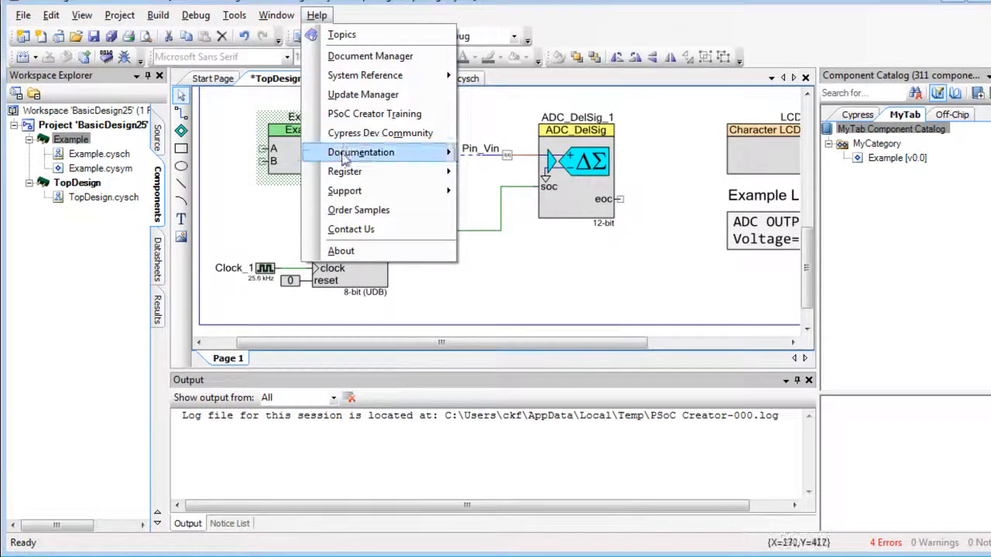
pyautogui.click(360, 152)
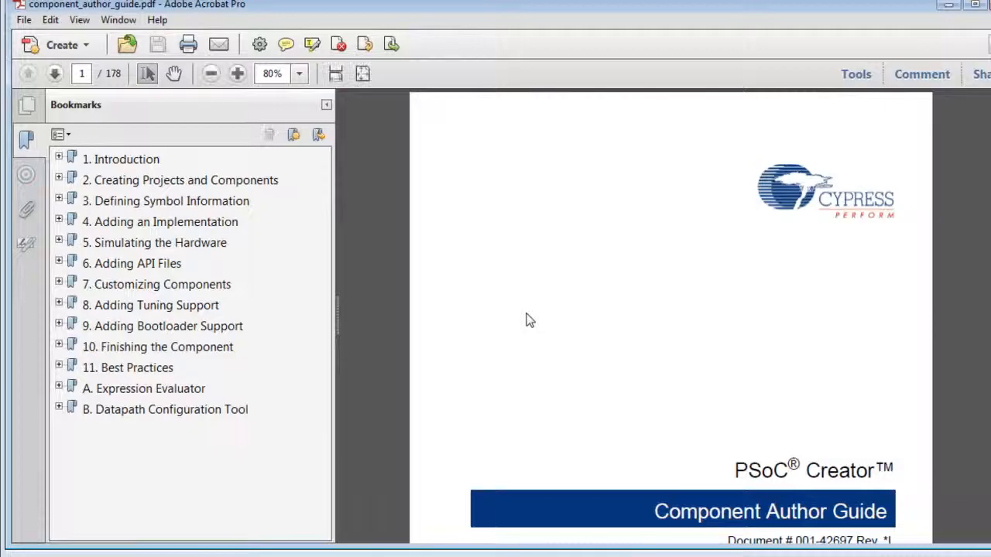